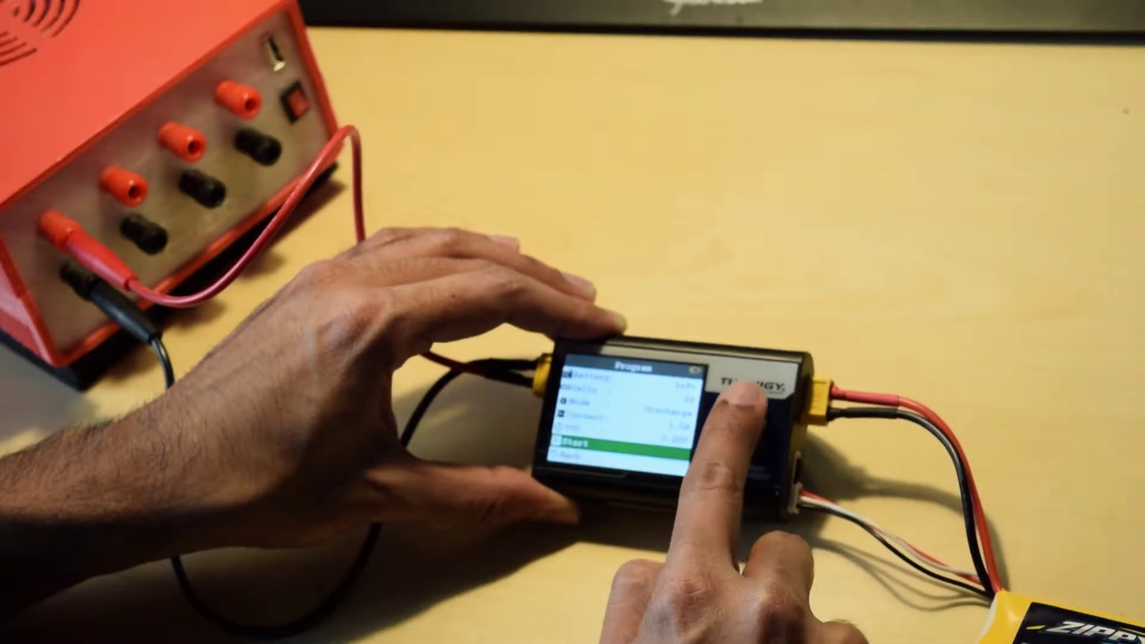
- Start the Discharge program for the Zippy battery, producing the 'DC input too low' warning
click(600, 443)
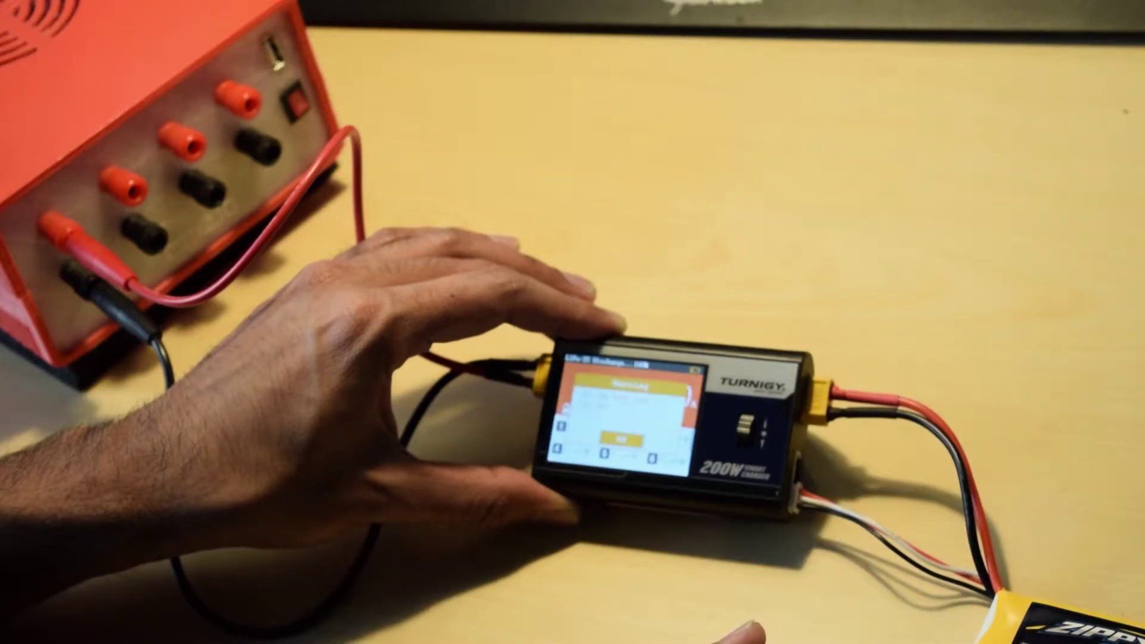